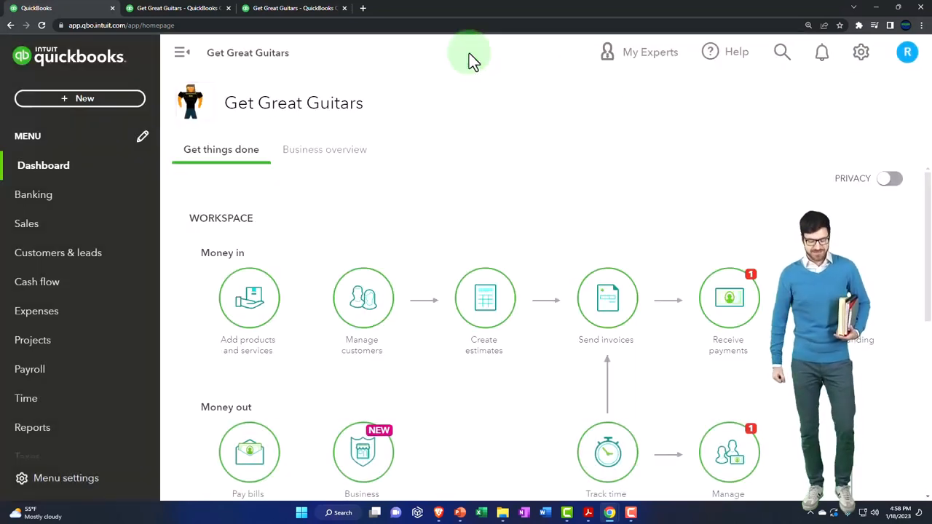
mouse_move(29, 370)
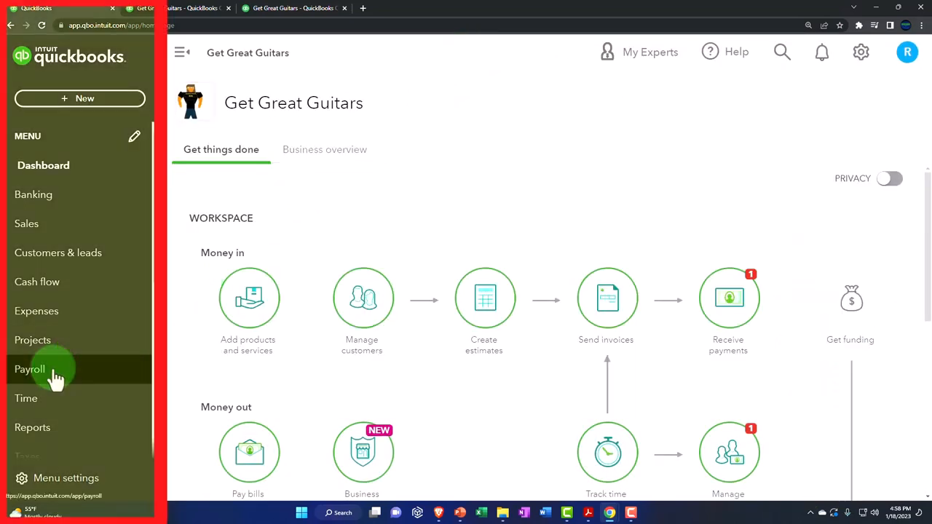
Go to the Payroll overview for Get Great Guitars from the left navigation
left_click(29, 370)
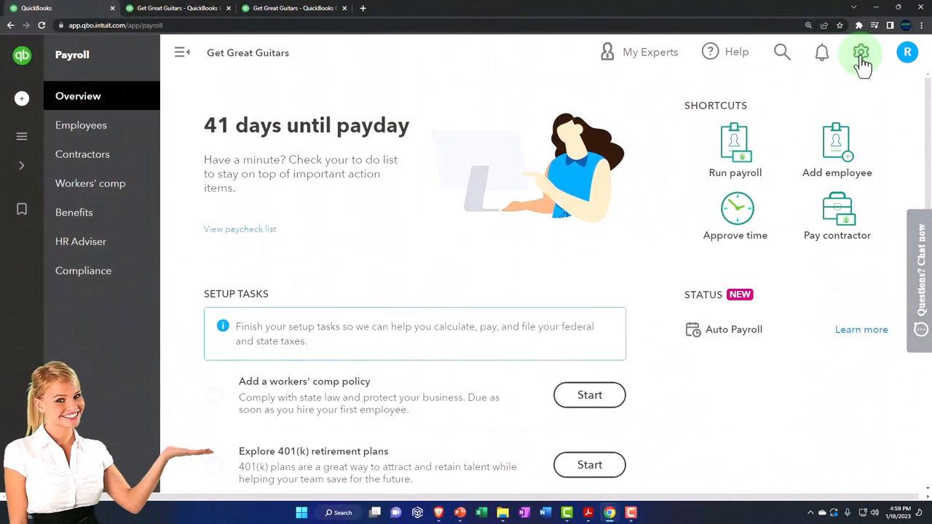
Reach Payroll settings via the gear menu and review its general, federal and California tax sections
left_click(862, 53)
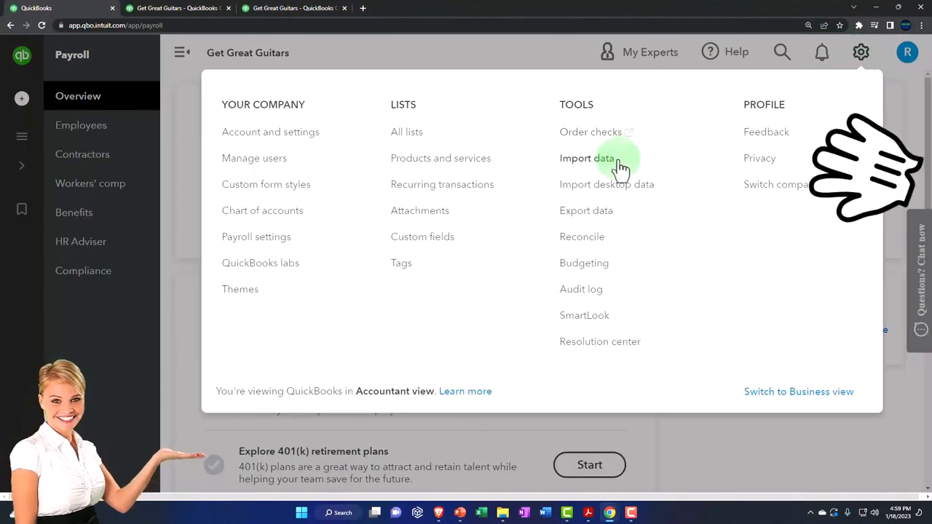
left_click(257, 236)
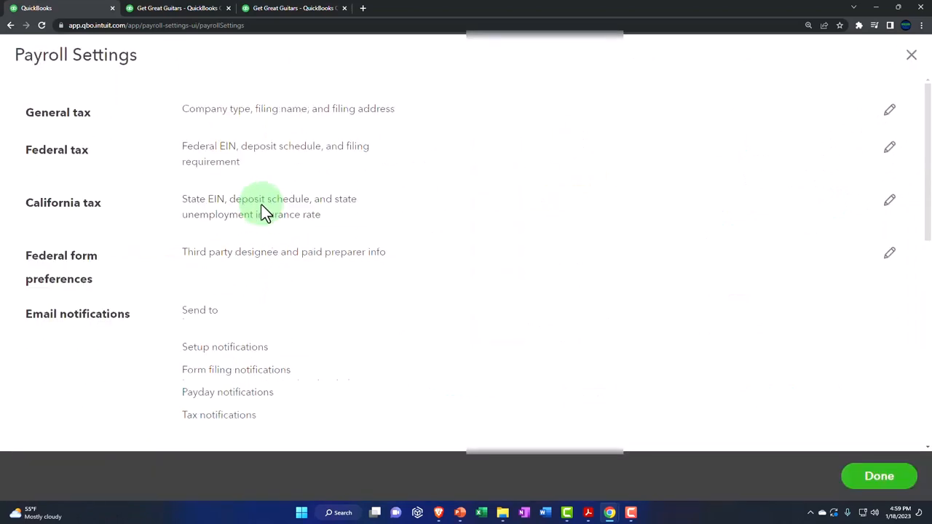
scroll("down", 3)
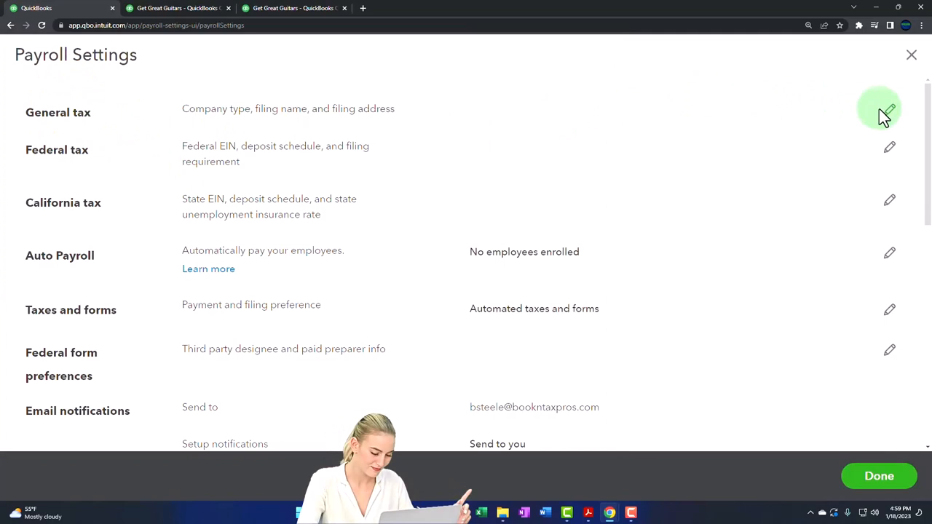
left_click(888, 112)
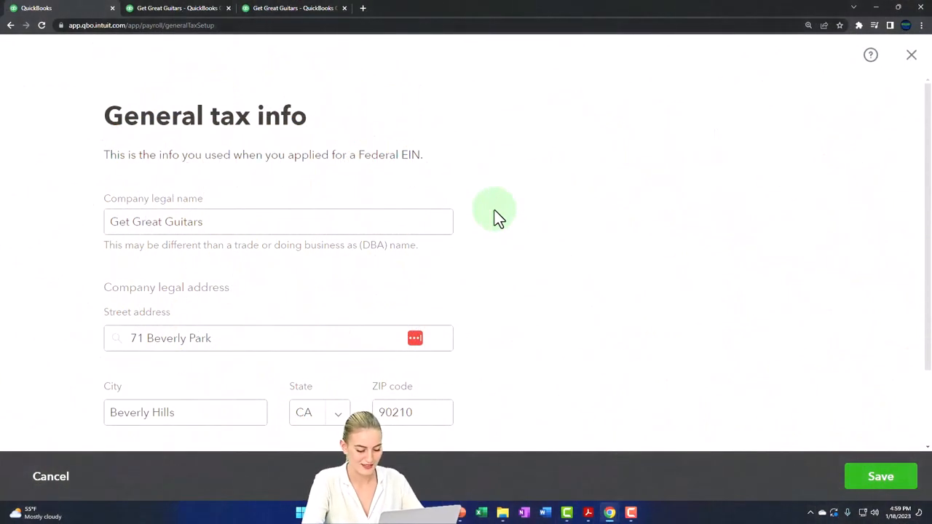
mouse_move(498, 213)
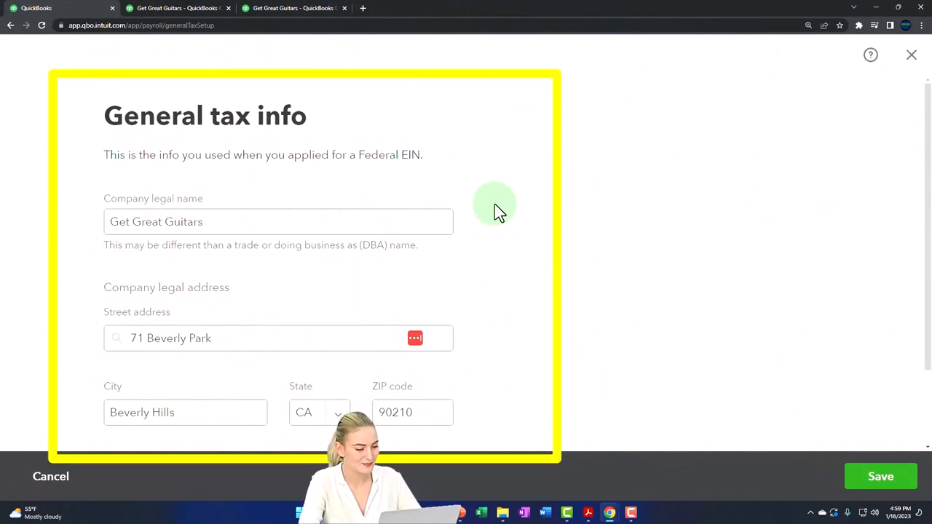
mouse_move(437, 186)
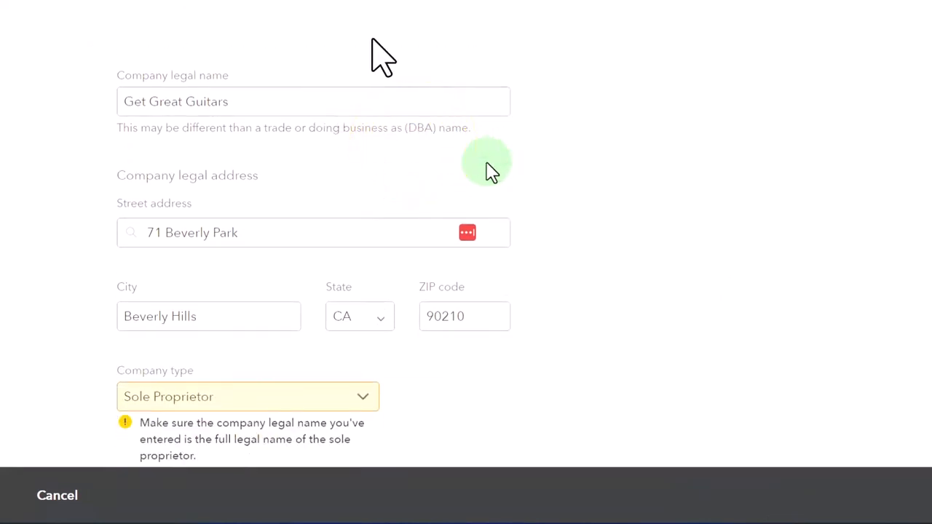
mouse_move(425, 425)
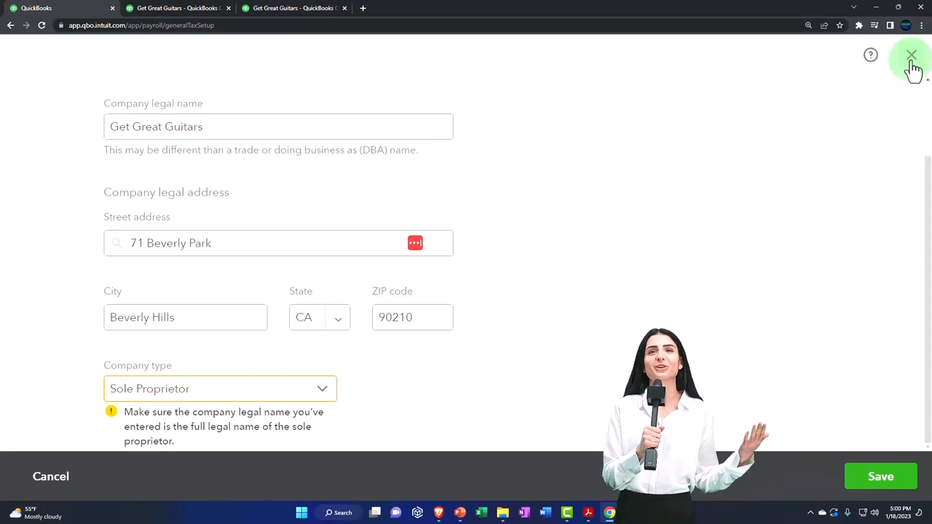
left_click(912, 56)
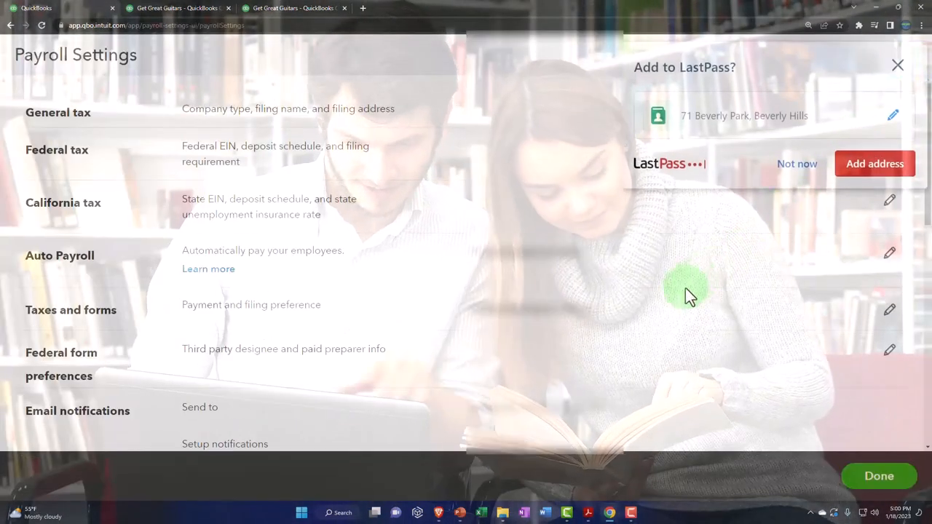